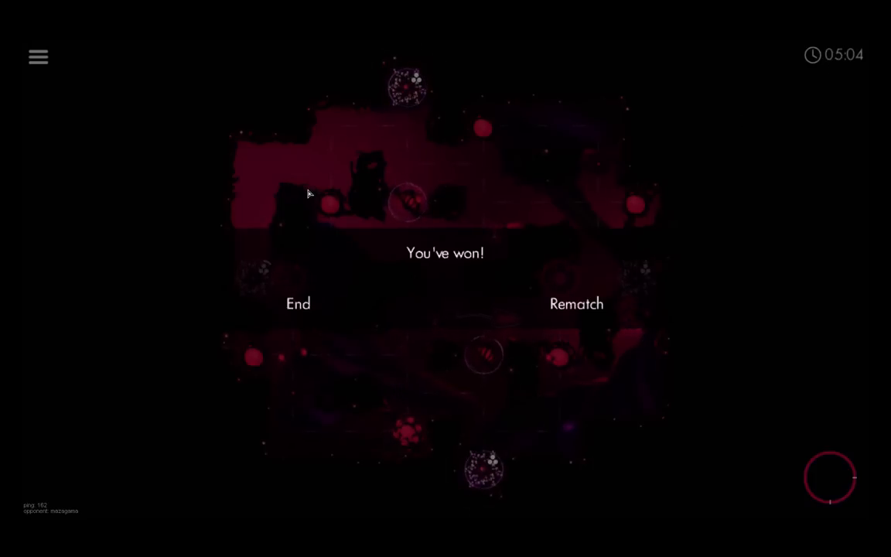
# Step: End the won match and leave the opponent-disconnected message to reach the level-select lobby
pyautogui.click(575, 303)
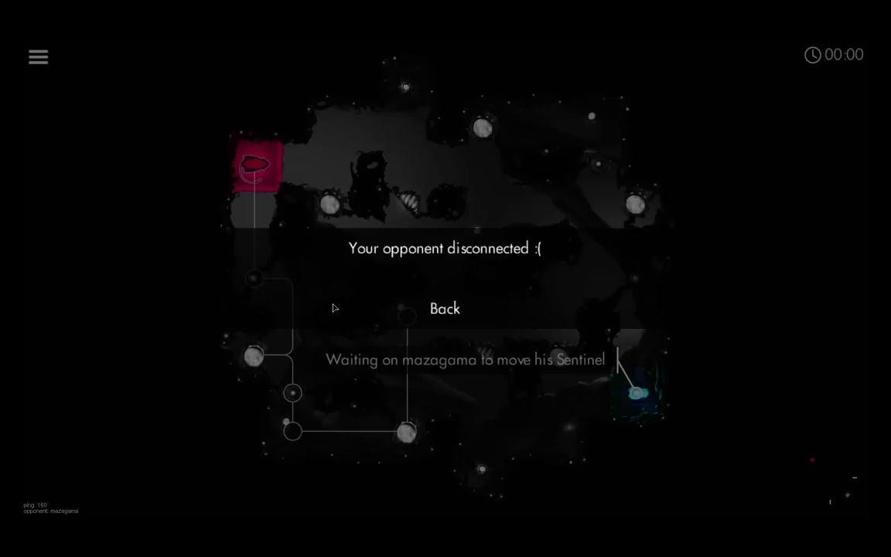
pyautogui.moveTo(449, 315)
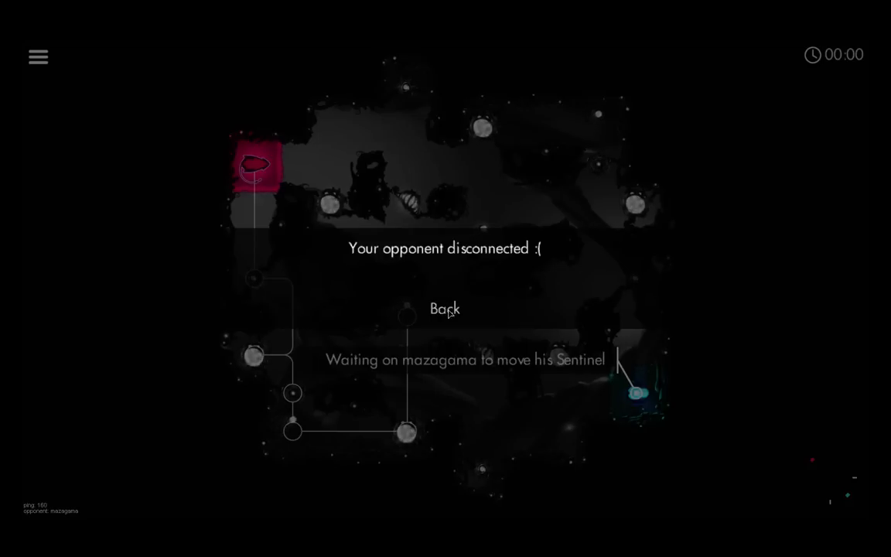
pyautogui.click(442, 310)
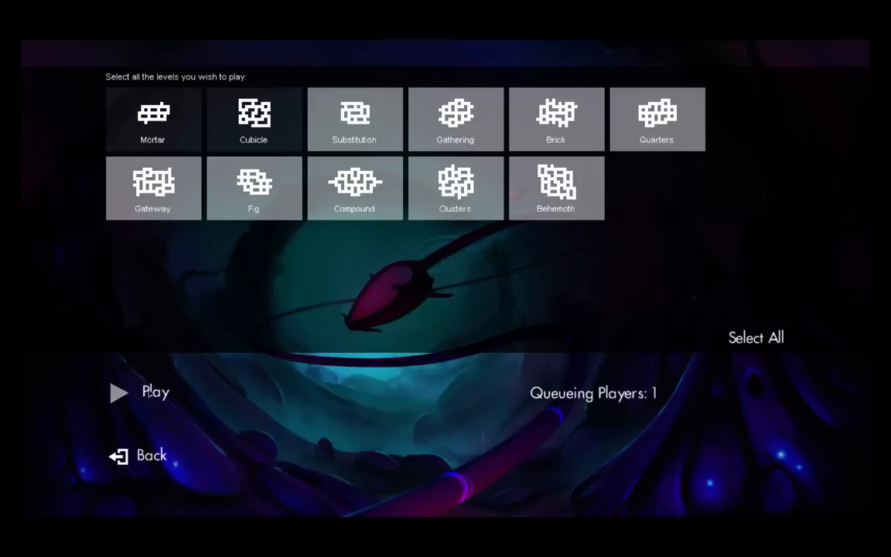